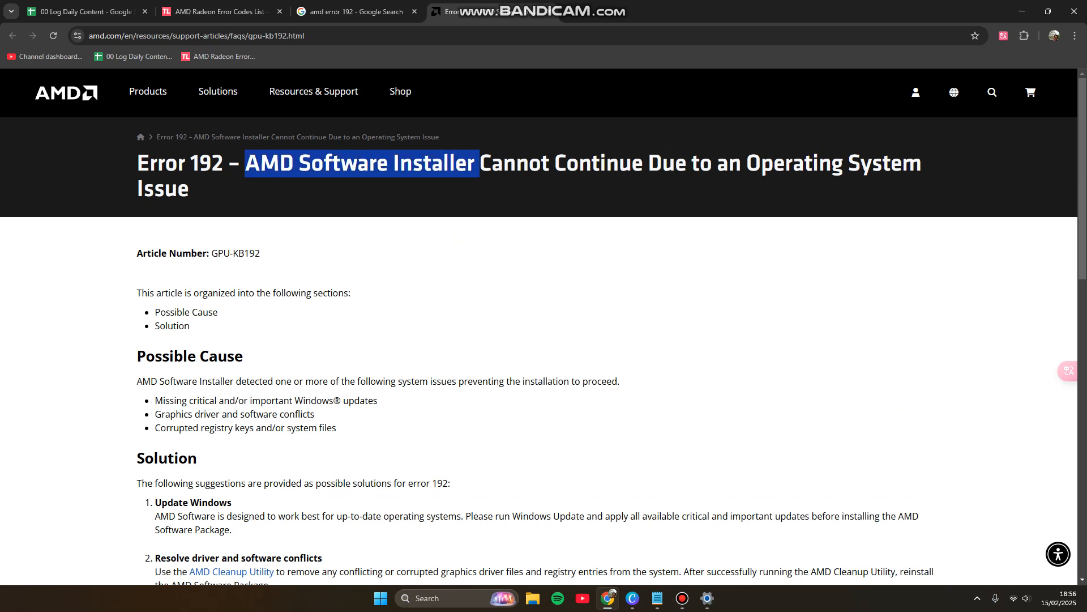
Read the Error 192 article's possible causes and highlight the advice to install Windows updates
drag(471, 162, 190, 188)
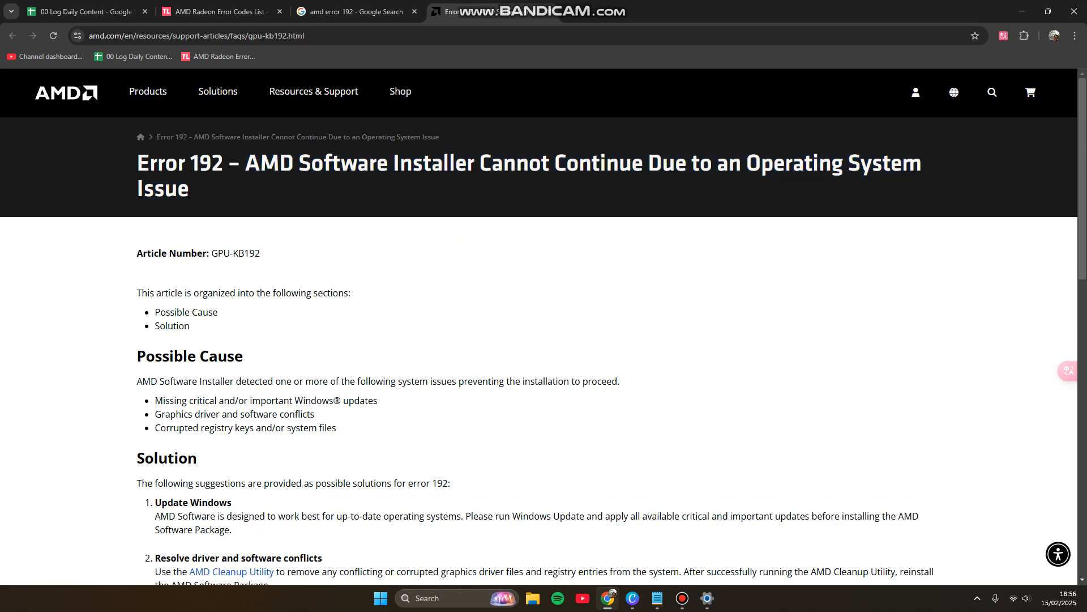
scroll(down, 3)
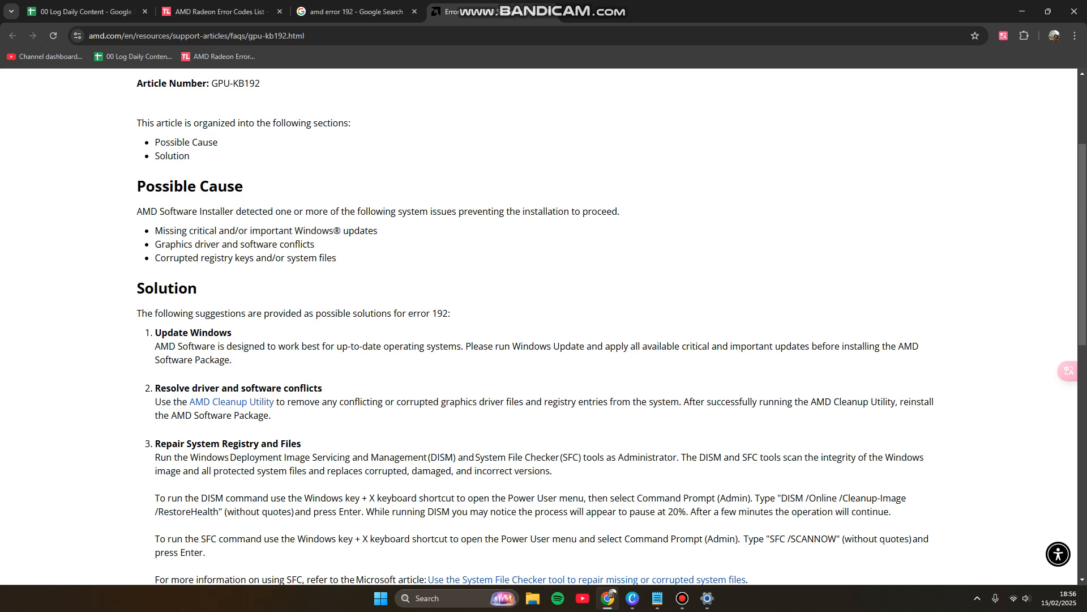
double_click(158, 230)
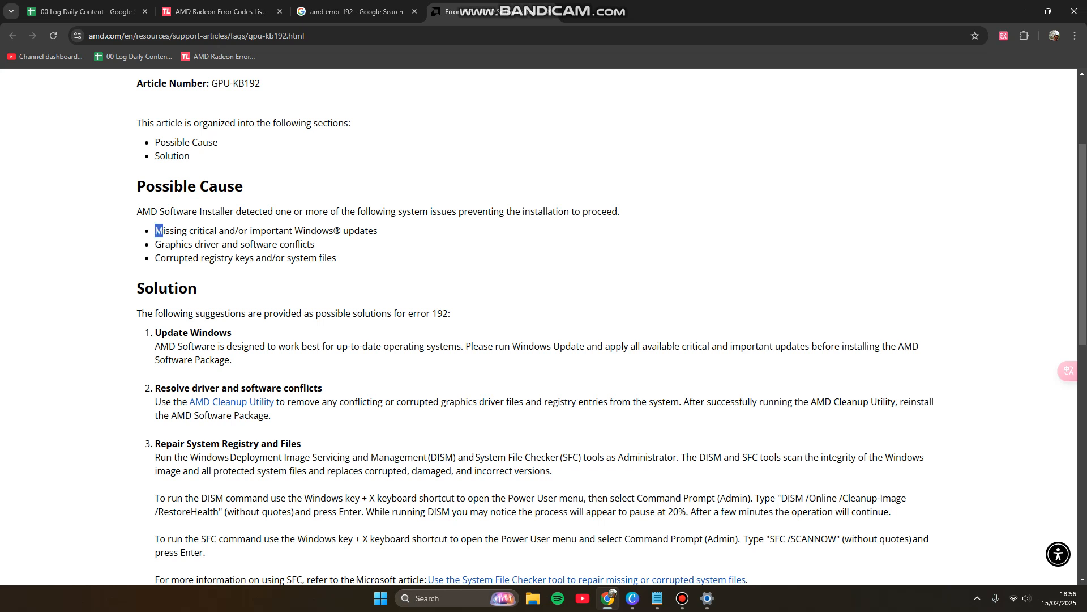
drag(155, 230, 373, 230)
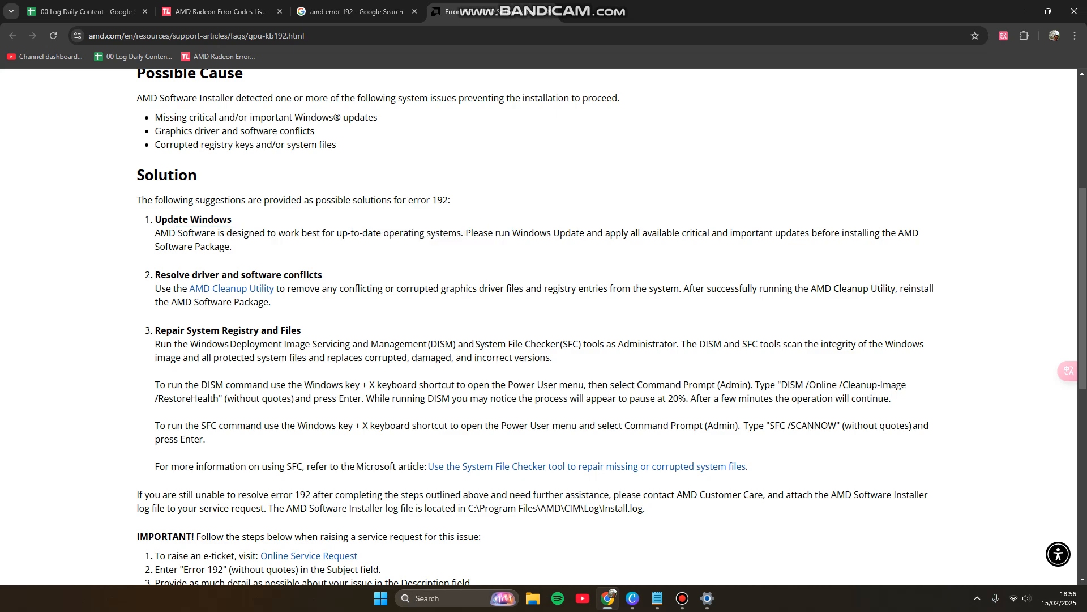
drag(465, 234, 696, 233)
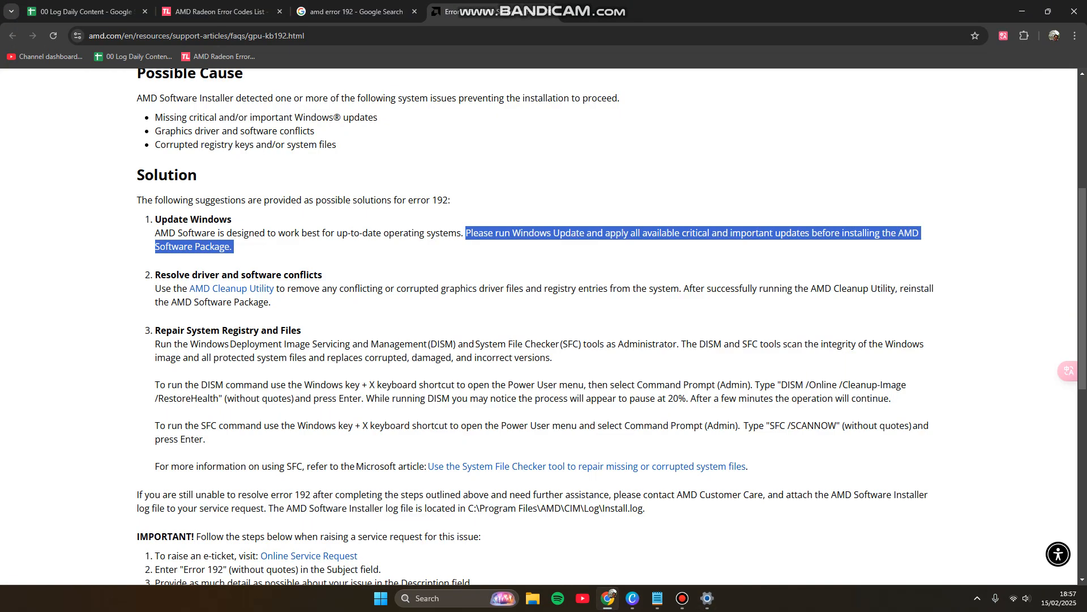
scroll(down, 3)
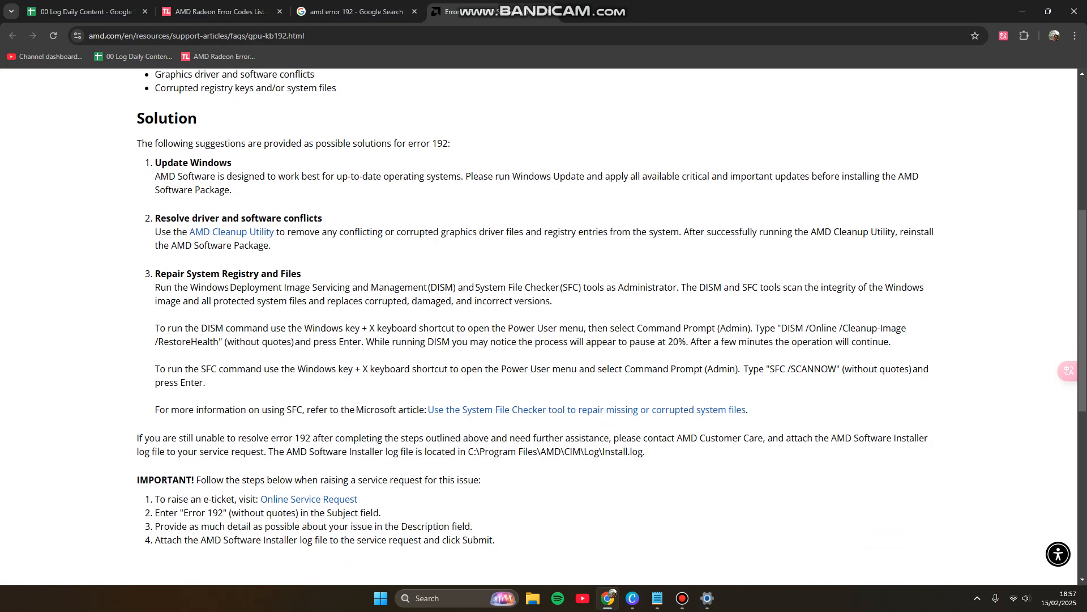
Open the AMD Cleanup Utility article in a new tab and highlight its overview sentence on driver removal
right_click(231, 231)
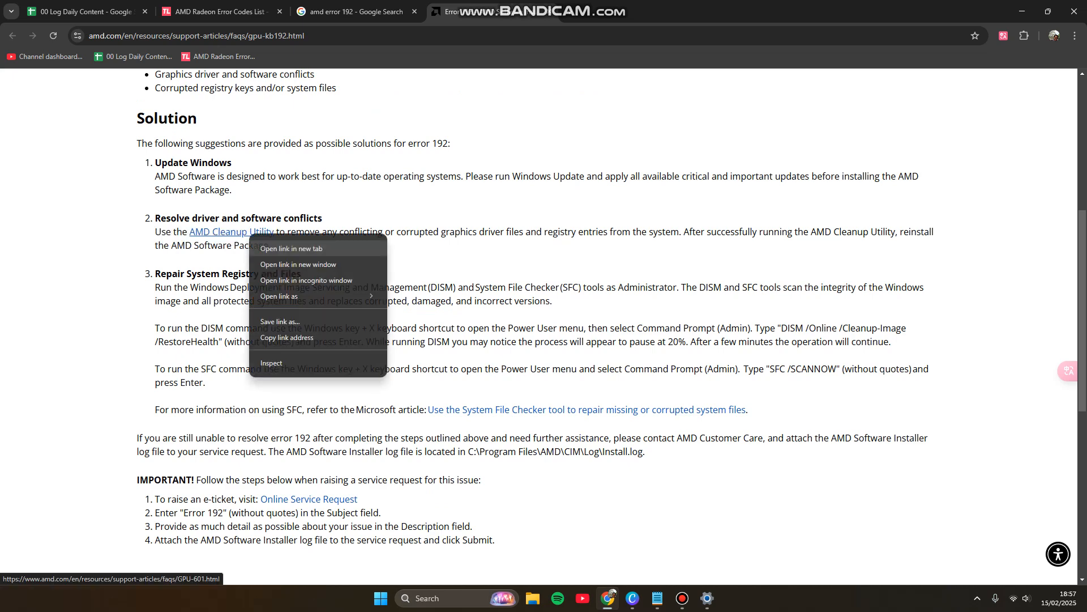
click(291, 248)
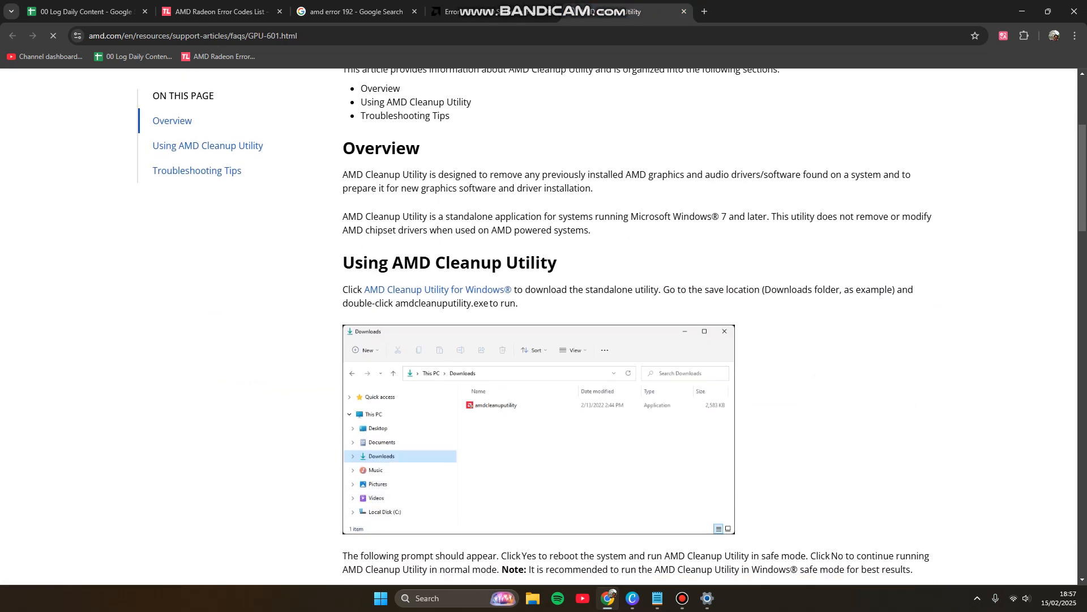
scroll(down, 3)
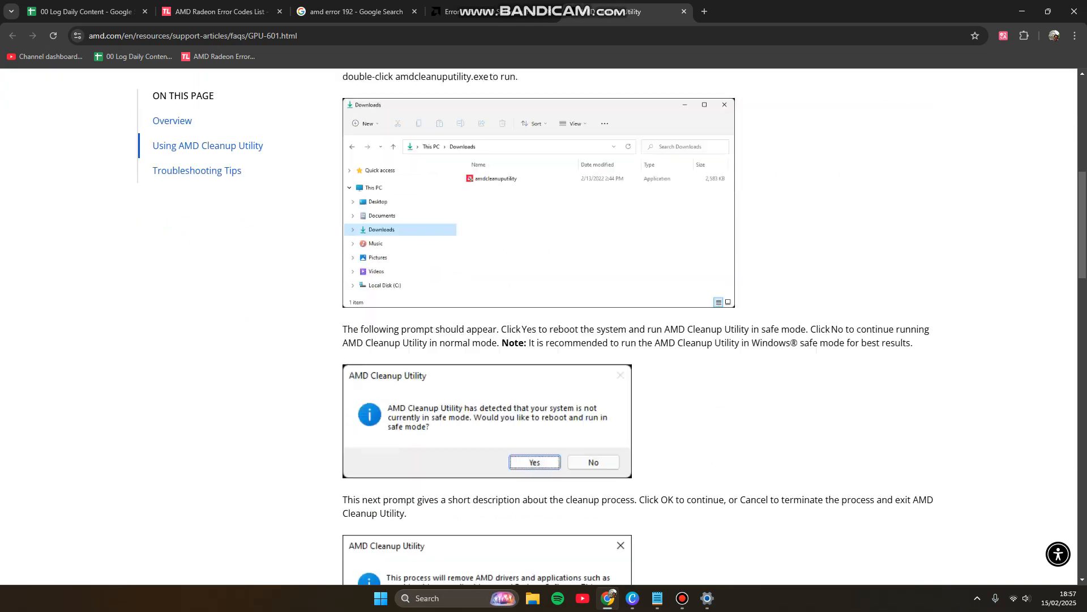
scroll(down, 3)
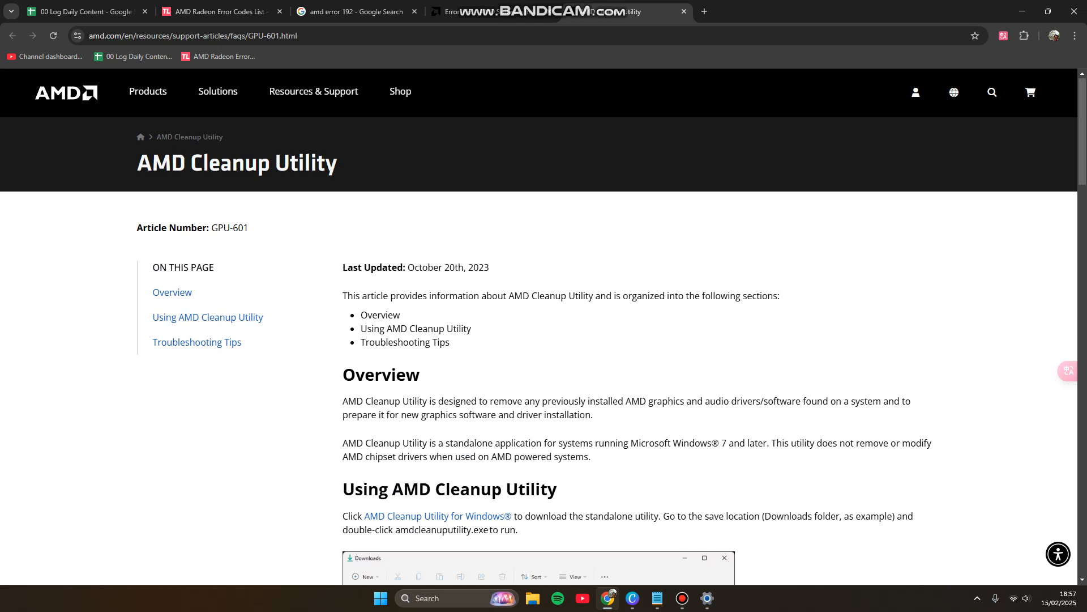
scroll(down, 3)
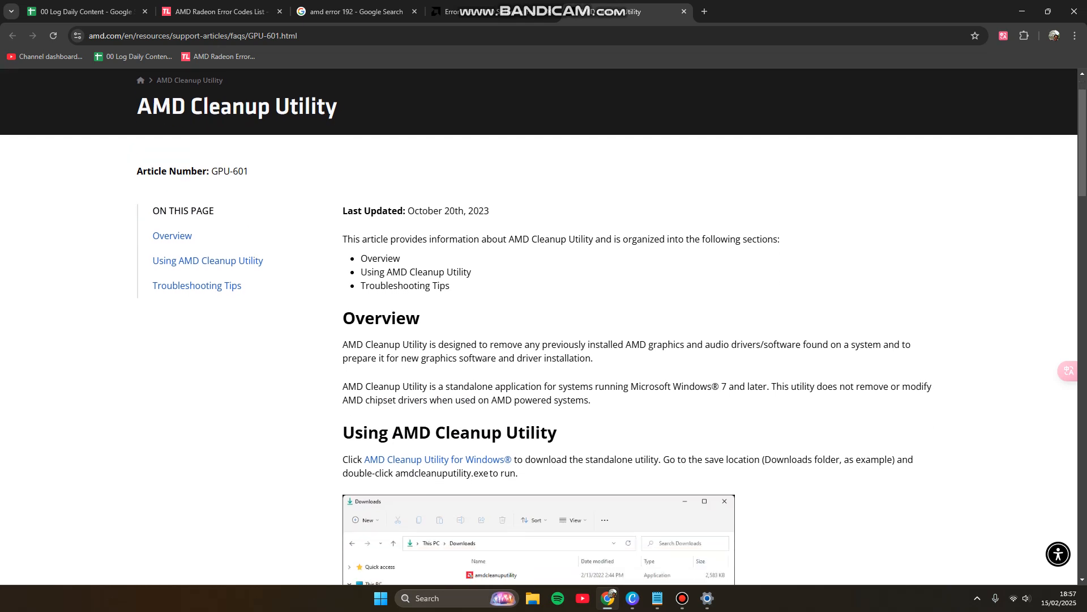
drag(437, 344, 607, 344)
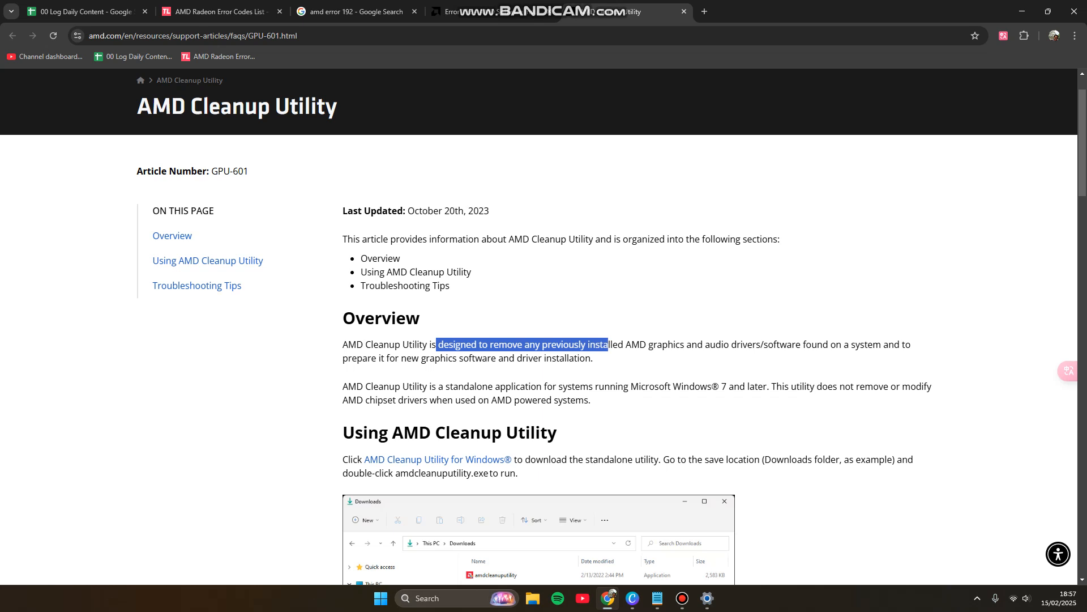
drag(607, 345, 800, 345)
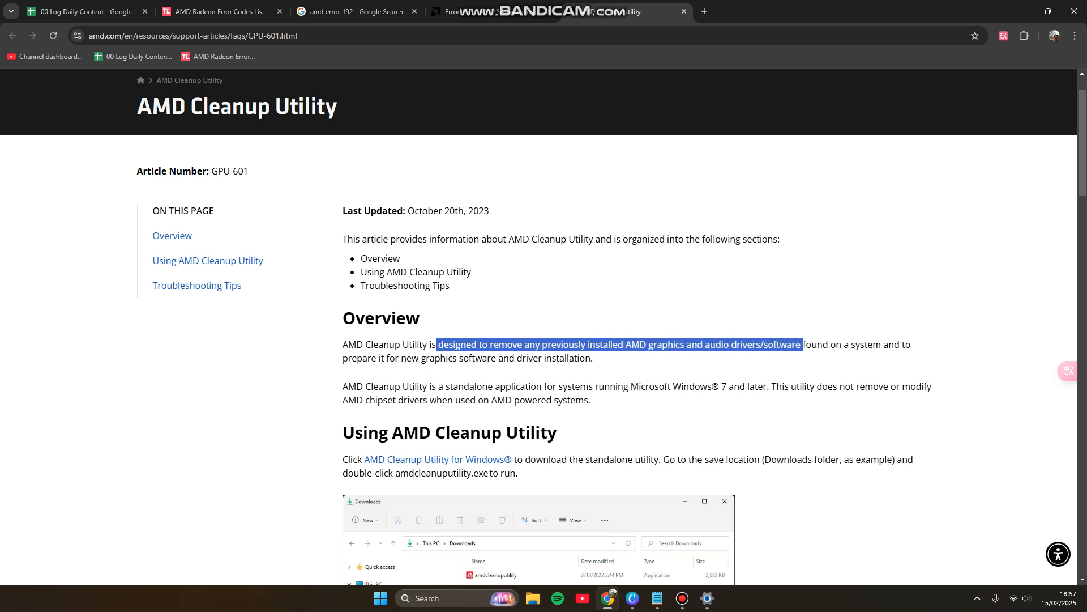
drag(801, 344, 379, 387)
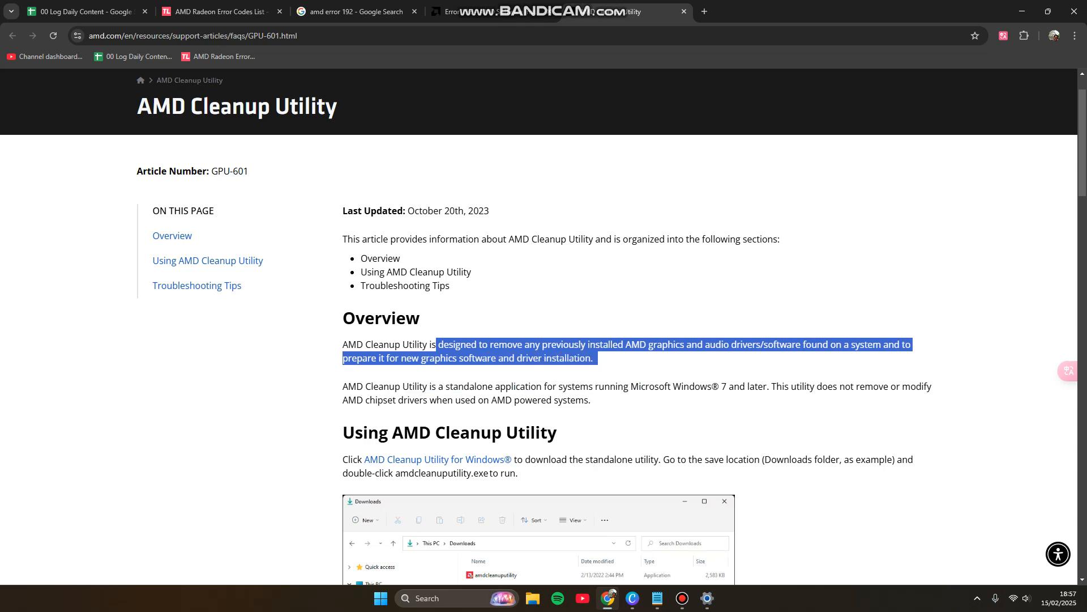
Return to the Error 192 article, highlight 'Administrator' in the repair step and start a system search
click(218, 11)
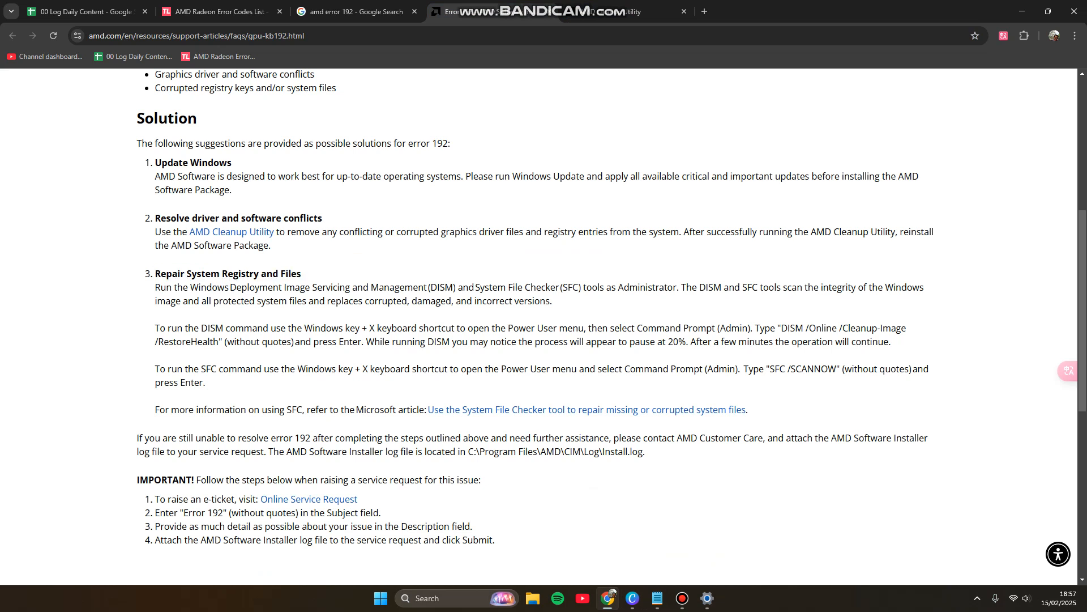
drag(493, 286, 590, 287)
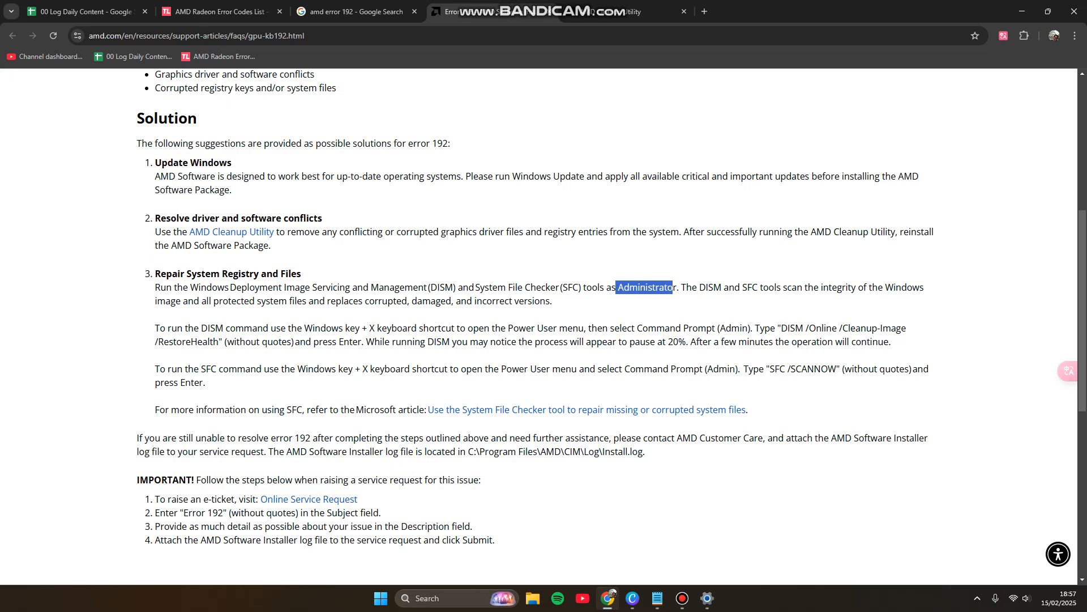
click(381, 597)
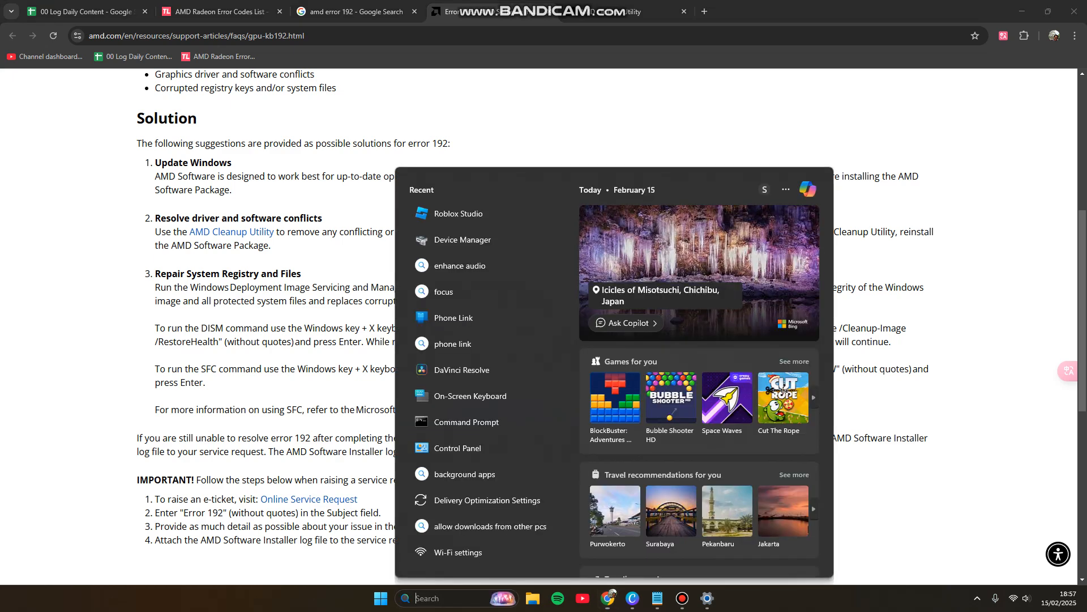
Search for 'cmd' and launch Command Prompt with administrator rights
text(cmd)
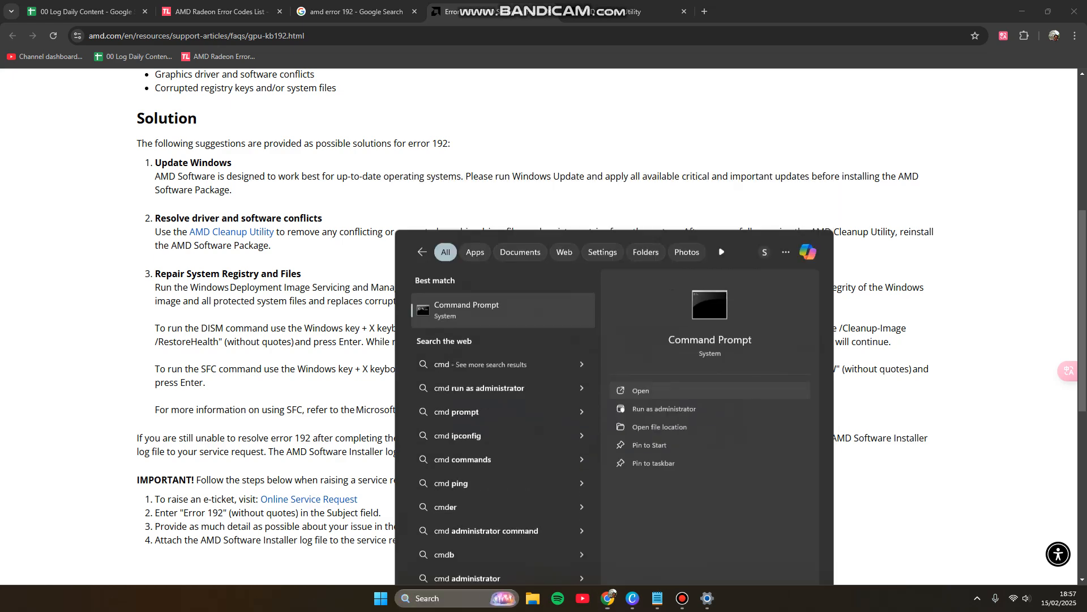
click(664, 409)
text(sfc /scanno)
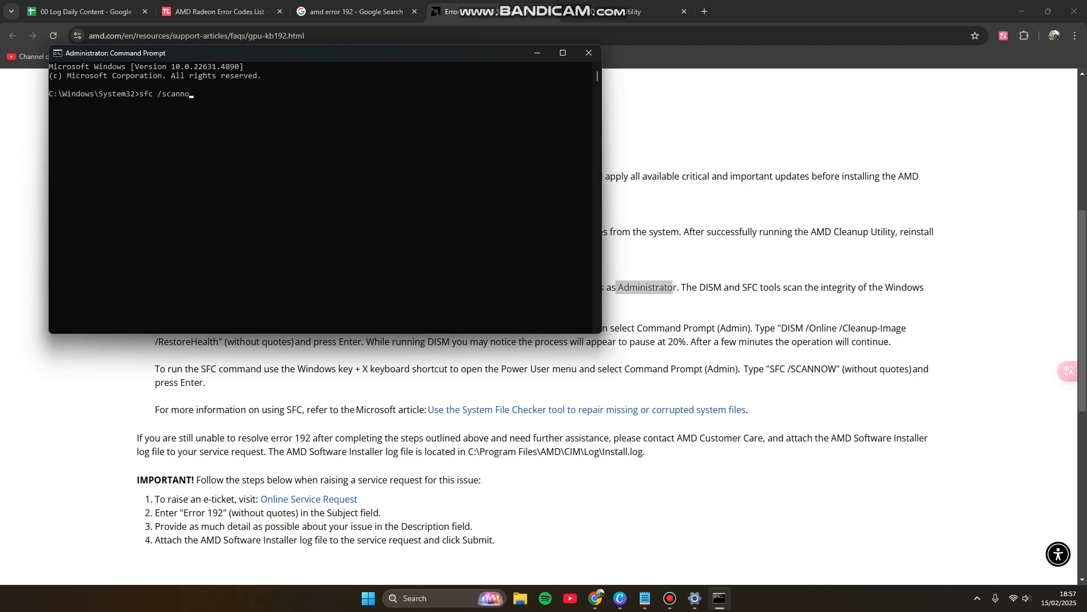
Finish typing the sfc /scannow command at the administrator prompt
text(w)
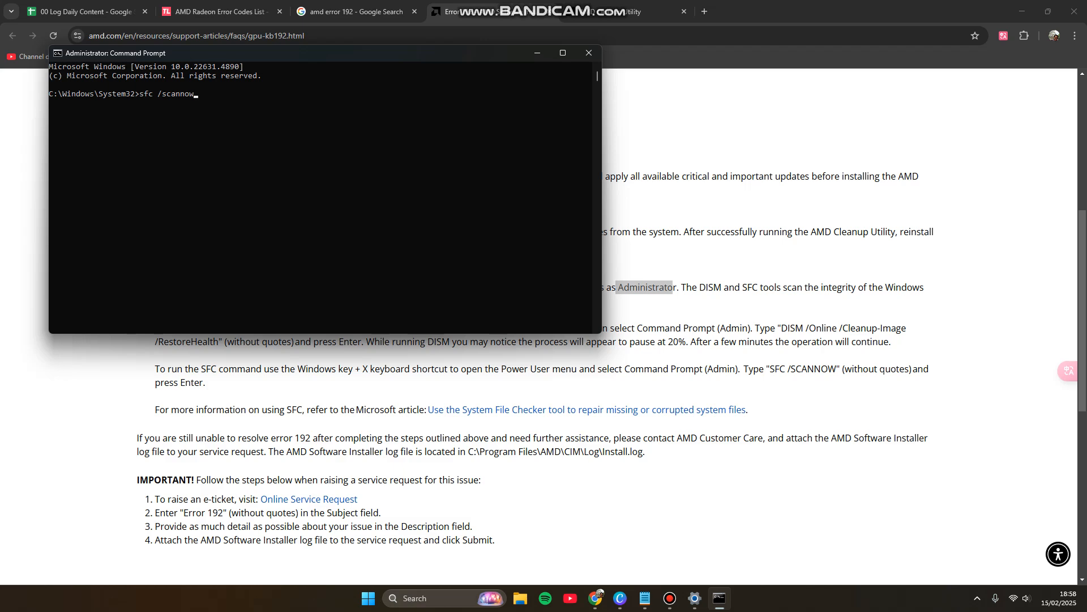